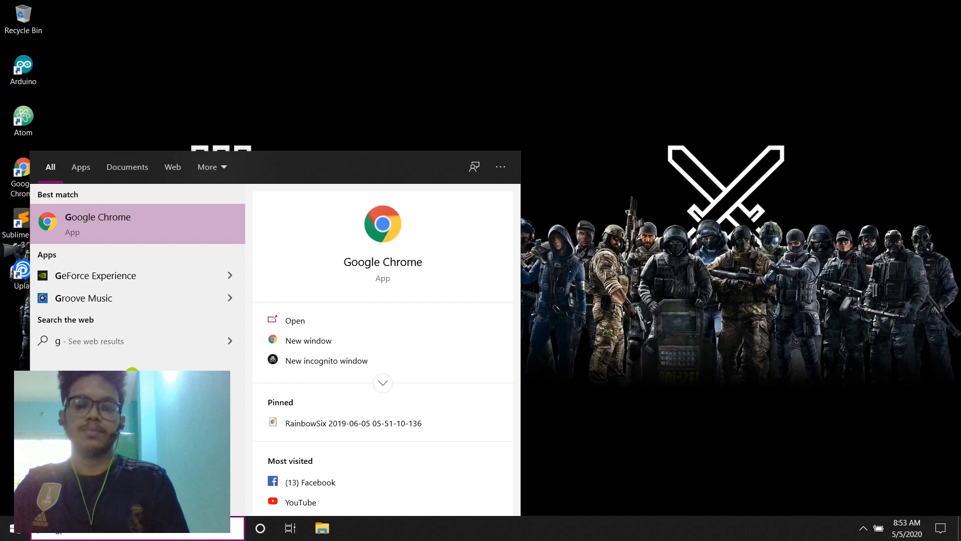
- Launch Chrome, search Google for 'grab cad' and open the GrabCAD result
{"action": "left_click", "coordinate": [96, 224]}
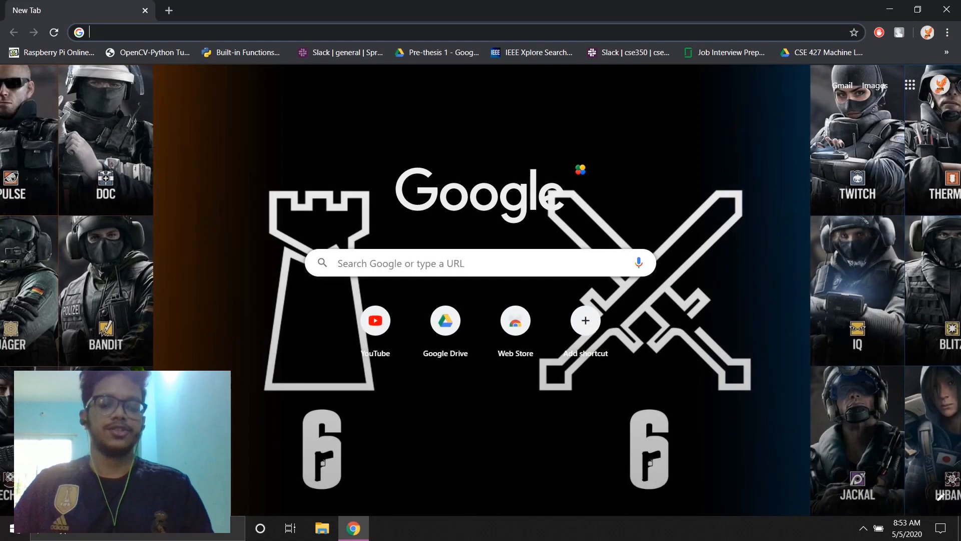
{"action": "type", "text": "grab cad"}
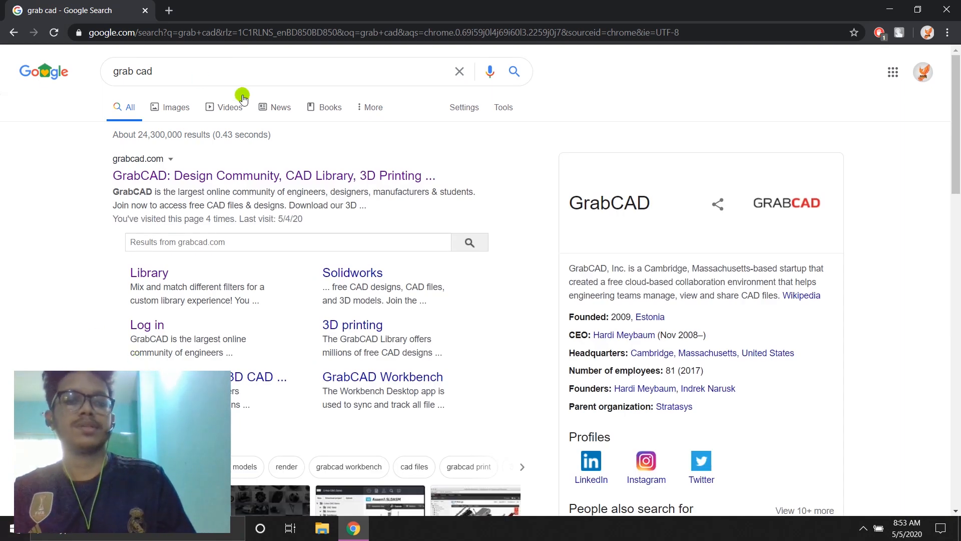
{"action": "left_click", "coordinate": [273, 175]}
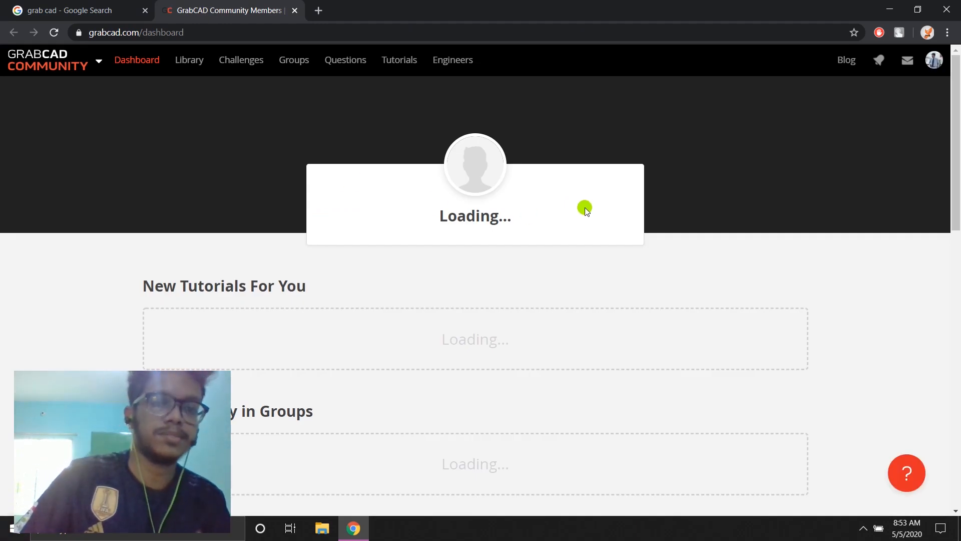
- Browse the GrabCAD dashboard, then go to the Library from the top navigation
{"action": "scroll", "scroll_direction": "down", "scroll_amount": 3}
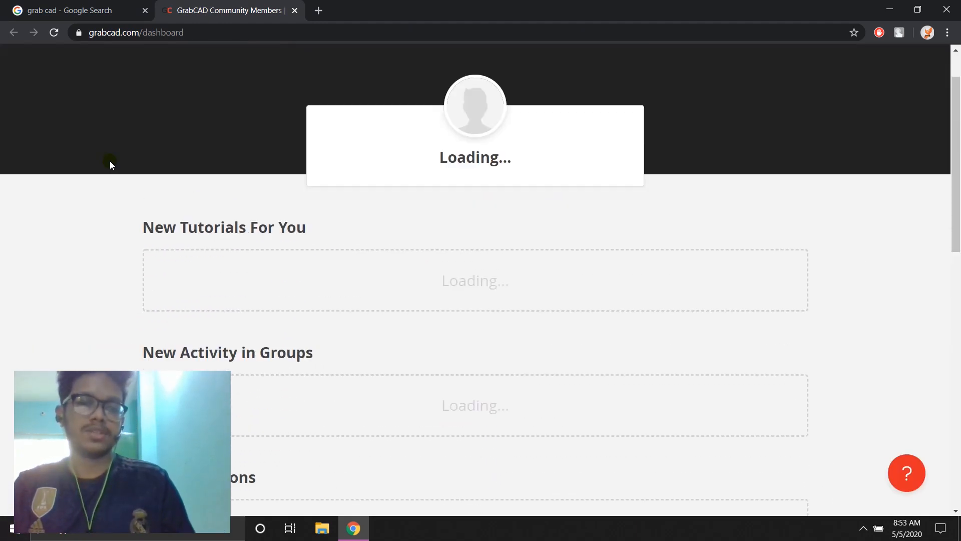
{"action": "left_click", "coordinate": [73, 11]}
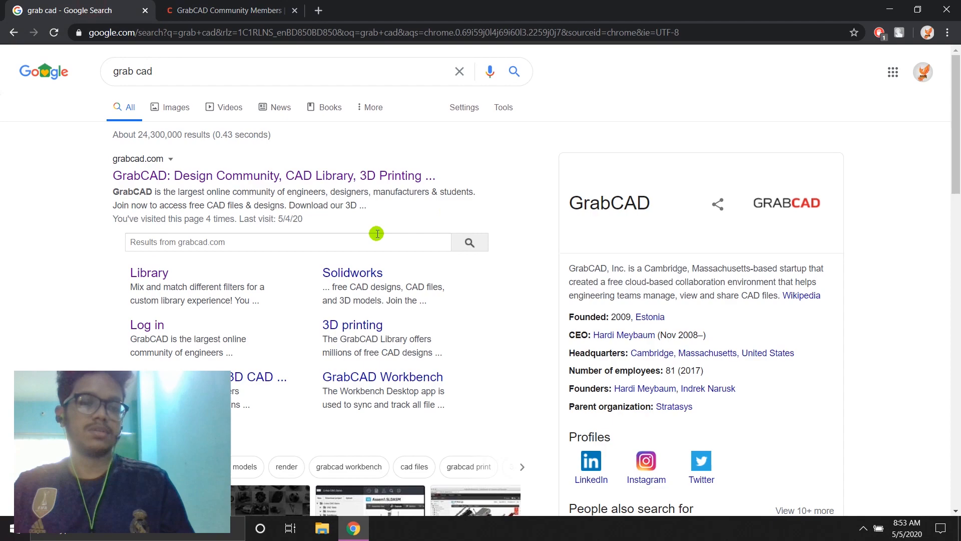
{"action": "left_click", "coordinate": [230, 10]}
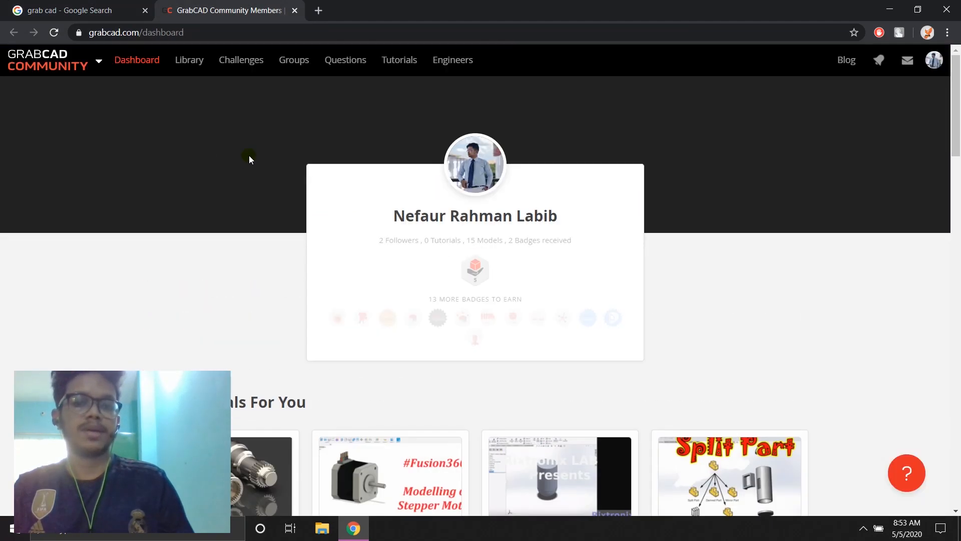
{"action": "scroll", "scroll_direction": "down", "scroll_amount": 3}
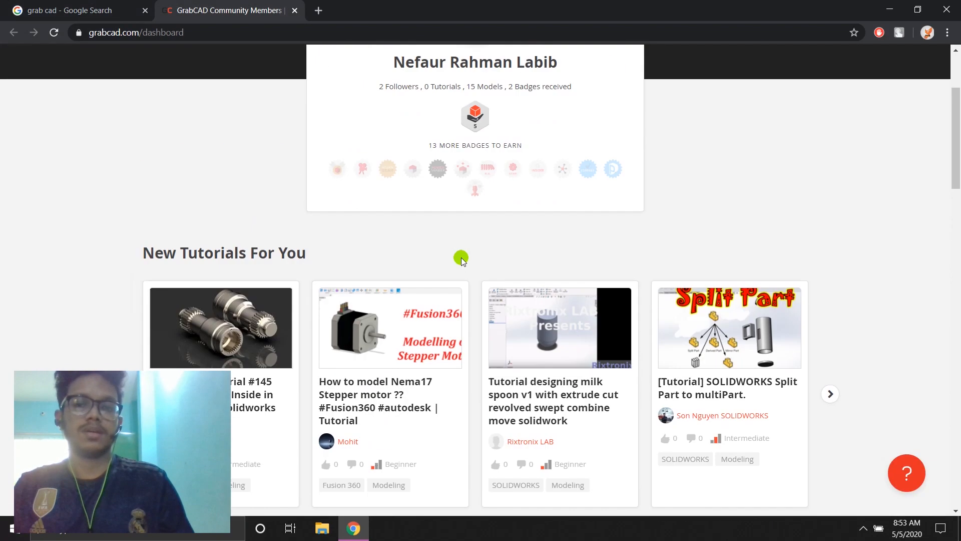
{"action": "scroll", "scroll_direction": "down", "scroll_amount": 3}
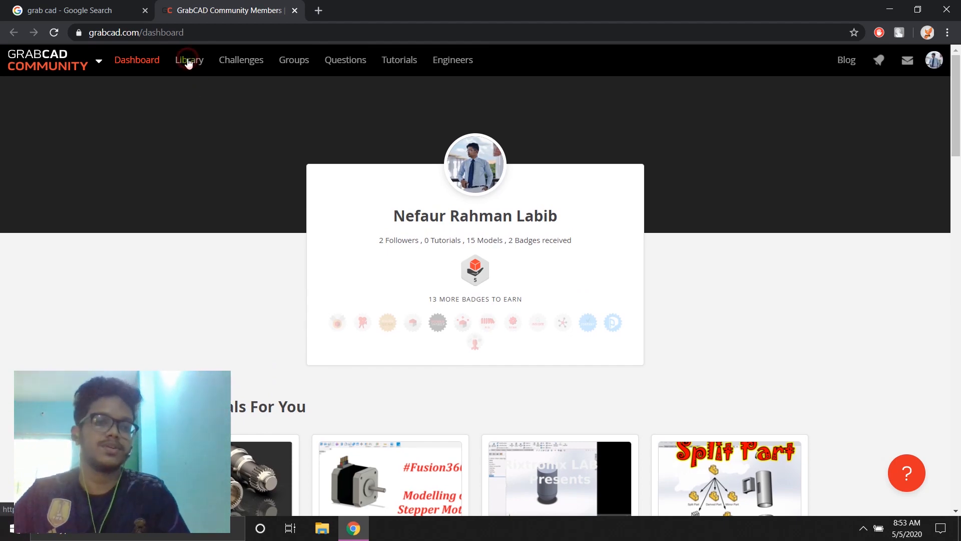
{"action": "left_click", "coordinate": [189, 60]}
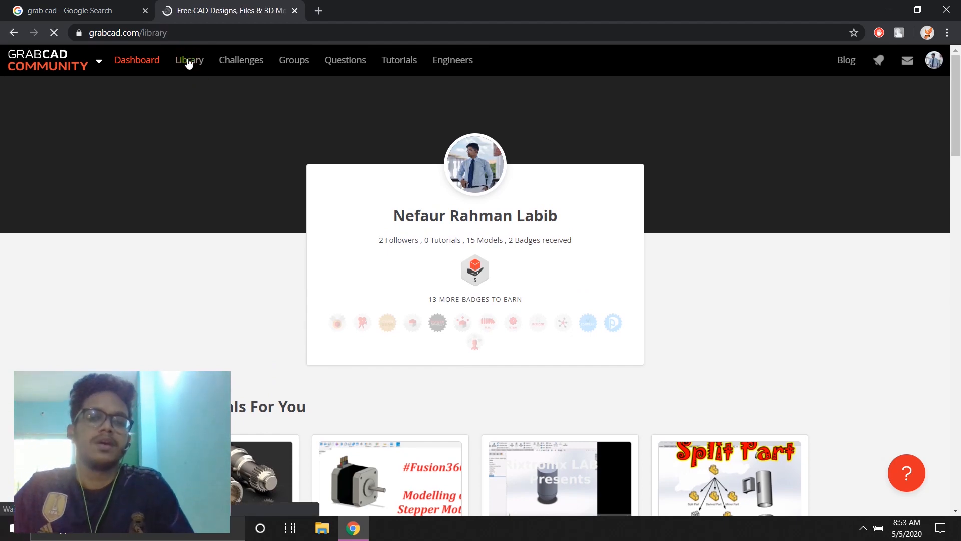
- Load the Library page and scroll through the month's popular models
{"action": "left_click", "coordinate": [189, 60]}
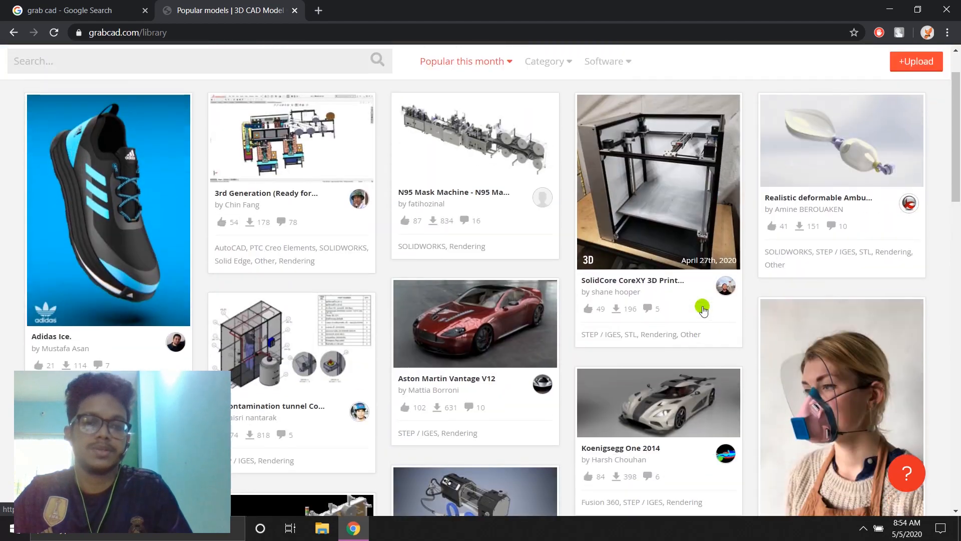
{"action": "scroll", "scroll_direction": "down", "scroll_amount": 3}
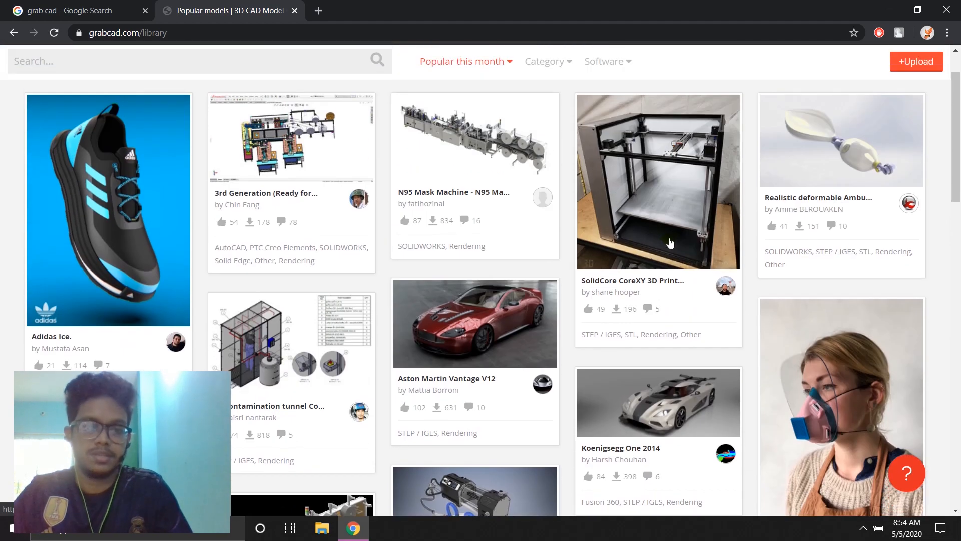
{"action": "scroll", "scroll_direction": "down", "scroll_amount": 3}
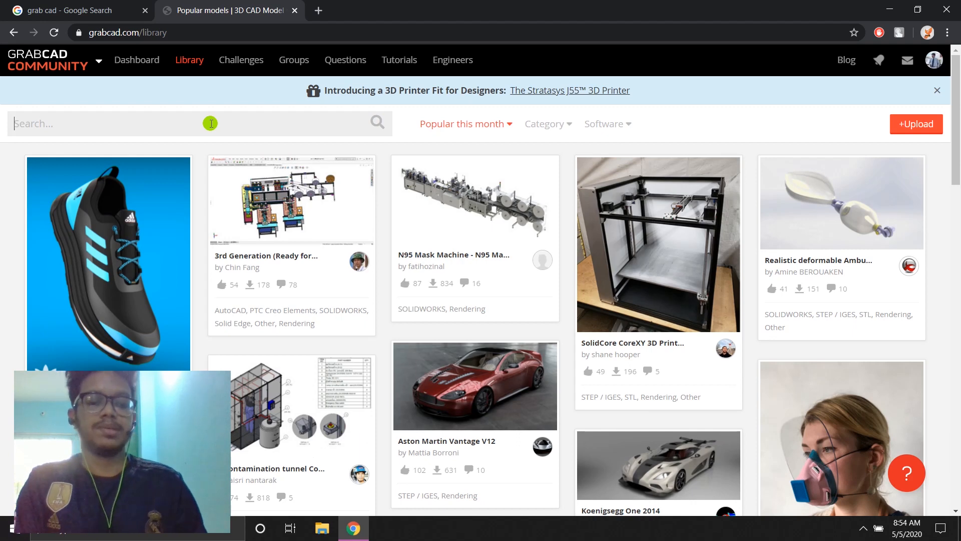
- Search the library for 'bmw motor'
{"action": "type", "text": "bm"}
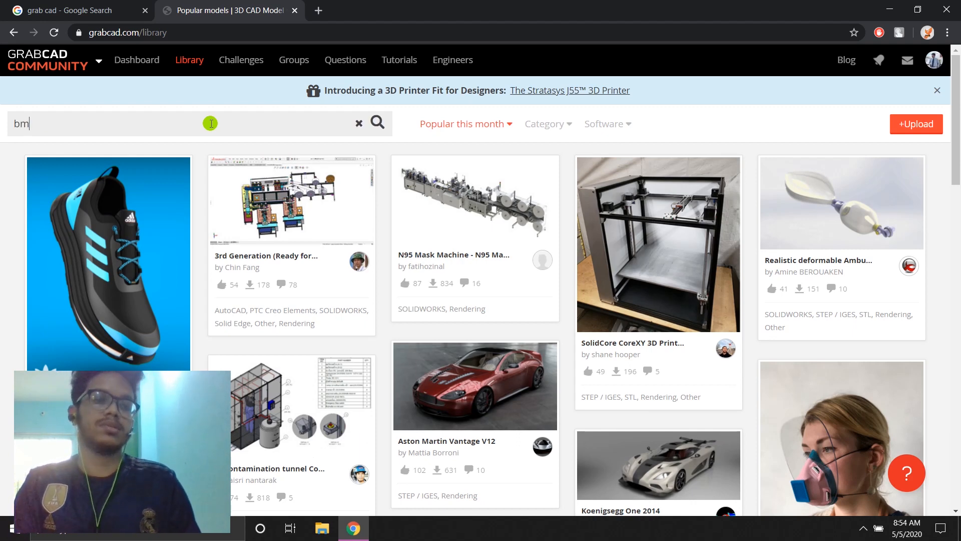
{"action": "type", "text": "bmw motor"}
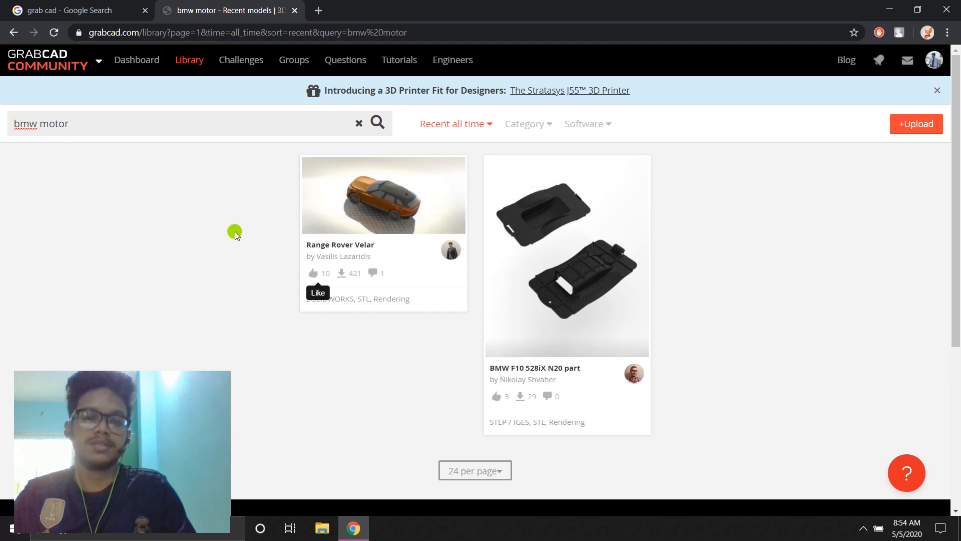
- Replace the query with 'mercedes' and browse the Mercedes model results
{"action": "triple_click", "coordinate": [41, 123]}
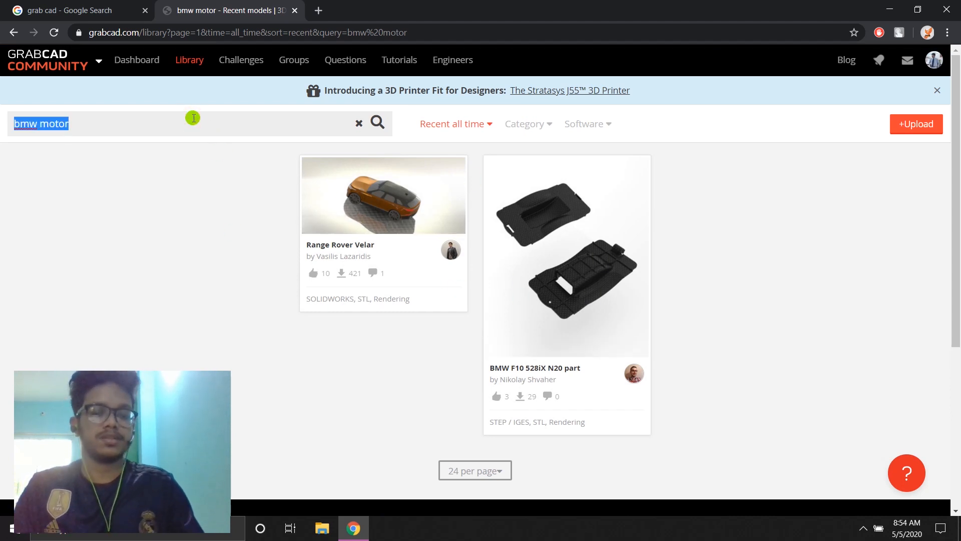
{"action": "type", "text": "mercedes"}
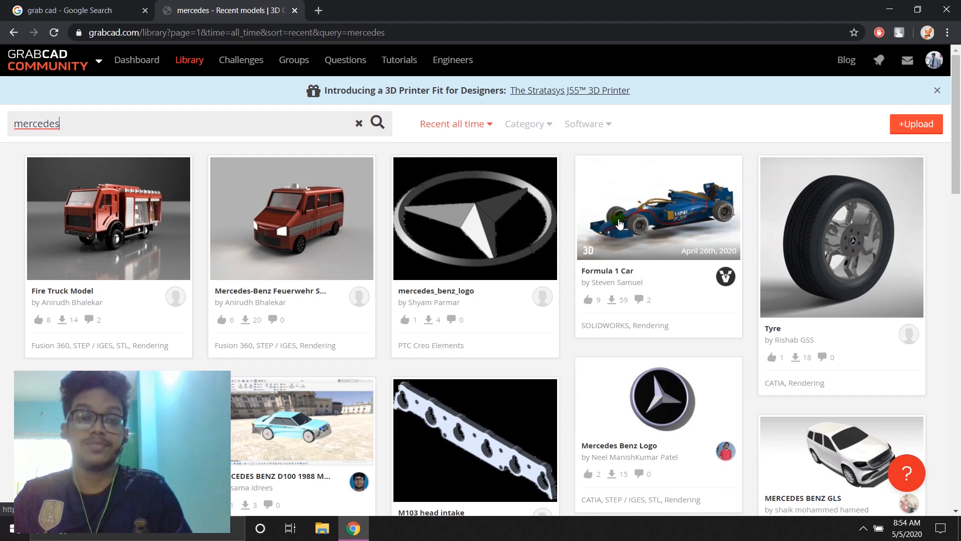
{"action": "scroll", "scroll_direction": "down", "scroll_amount": 3}
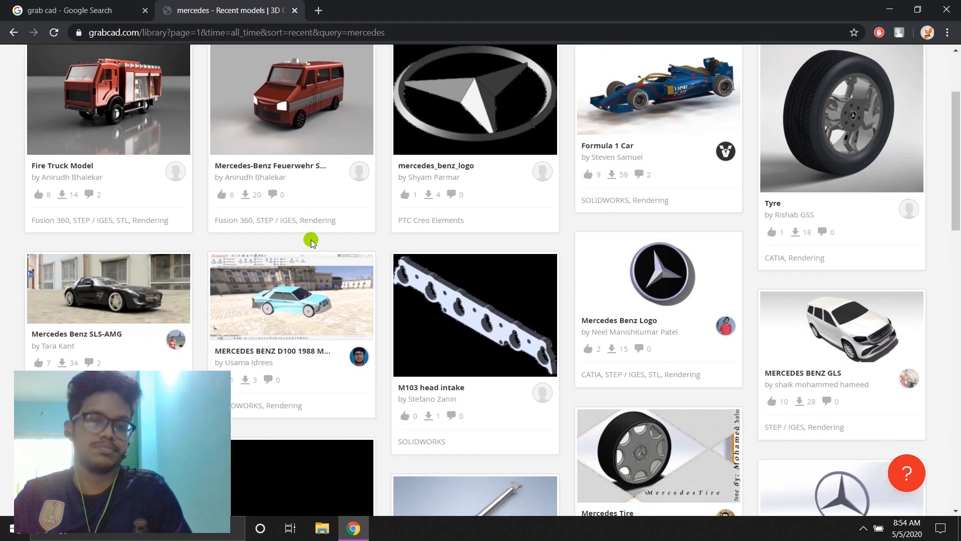
{"action": "scroll", "scroll_direction": "up", "scroll_amount": 3}
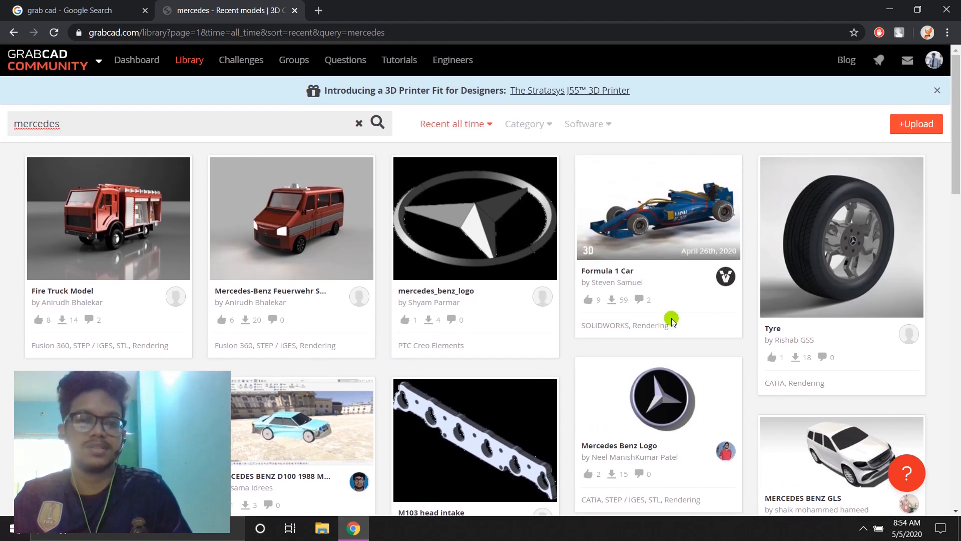
{"action": "scroll", "scroll_direction": "down", "scroll_amount": 3}
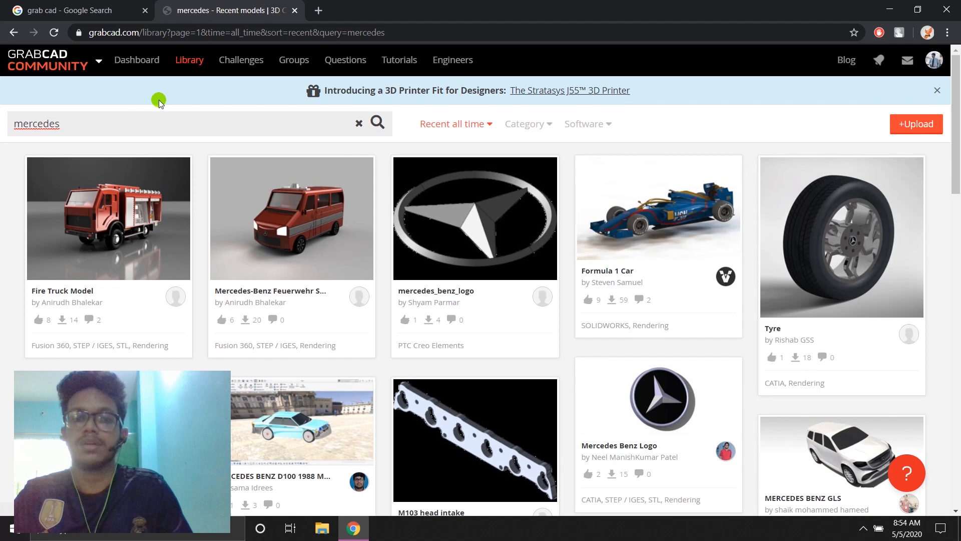
- Choose My Profile from the avatar menu to reach your own profile page
{"action": "left_click", "coordinate": [933, 59]}
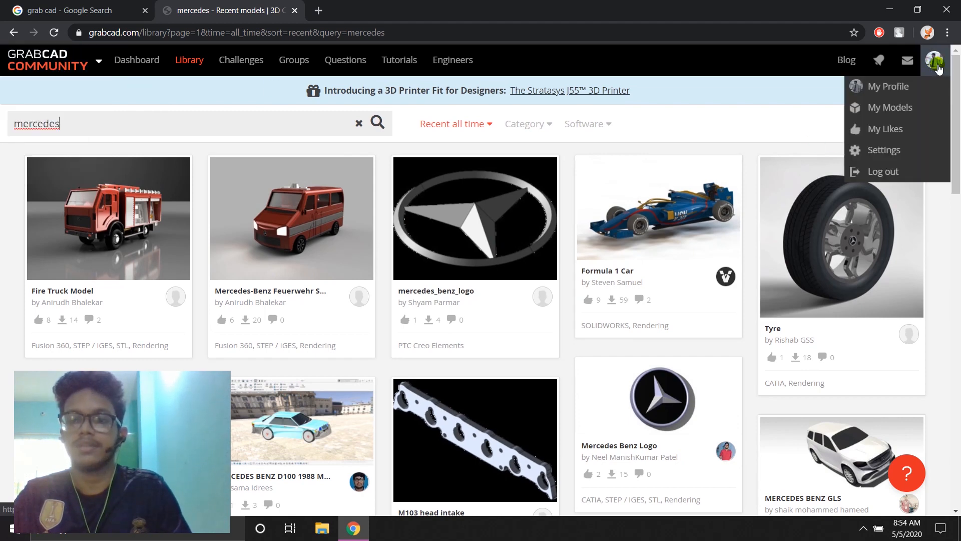
{"action": "left_click", "coordinate": [887, 86]}
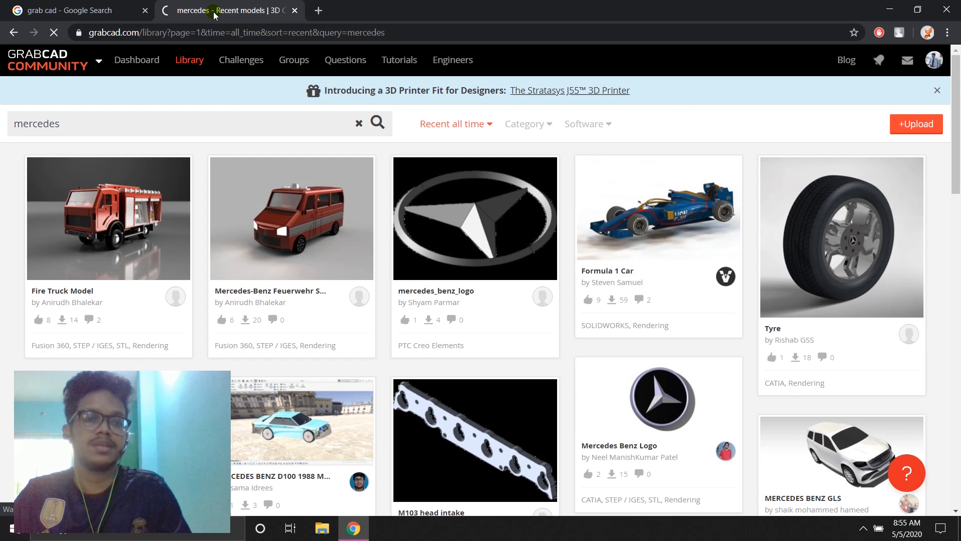
{"action": "mouse_move", "coordinate": [74, 10]}
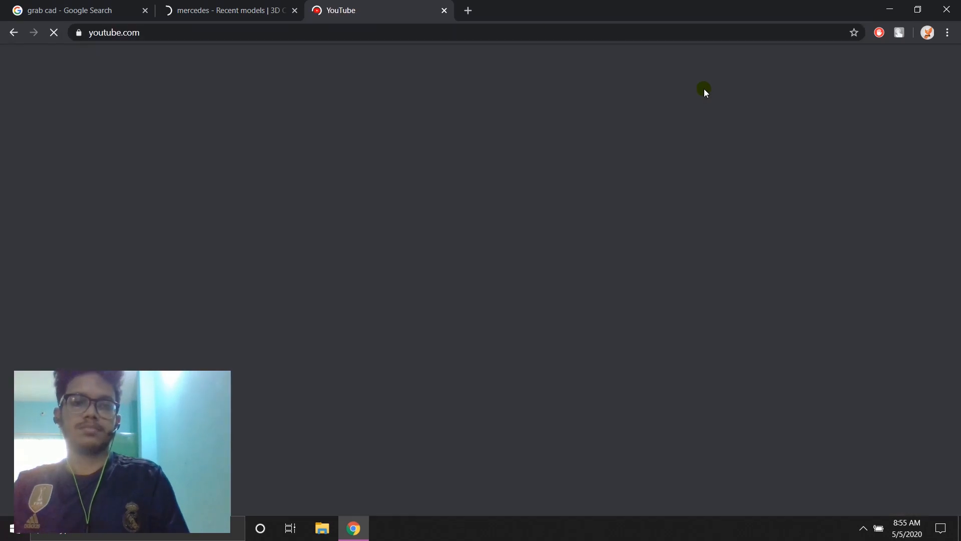
{"action": "left_click", "coordinate": [227, 11]}
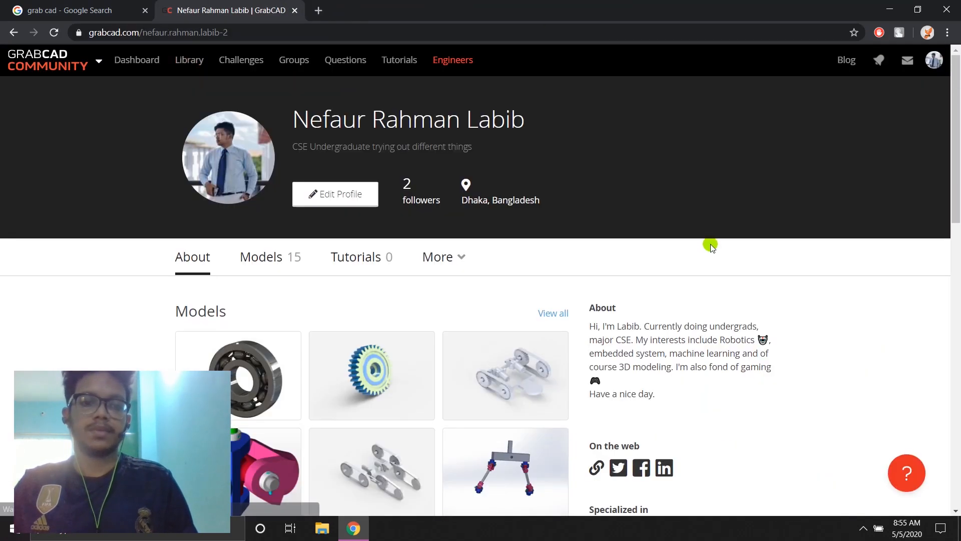
- Skim the profile's About section and switch to the Models (15) list
{"action": "scroll", "scroll_direction": "down", "scroll_amount": 3}
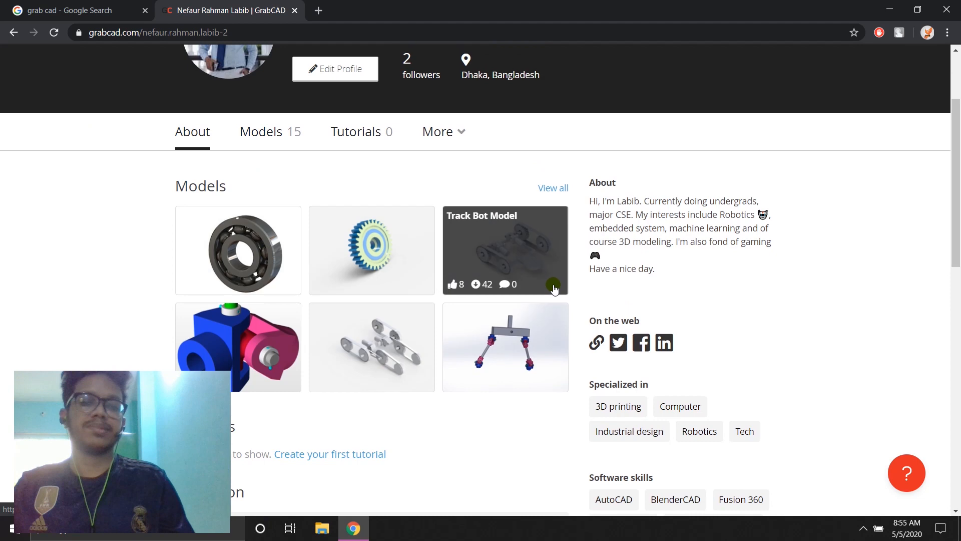
{"action": "scroll", "scroll_direction": "up", "scroll_amount": 3}
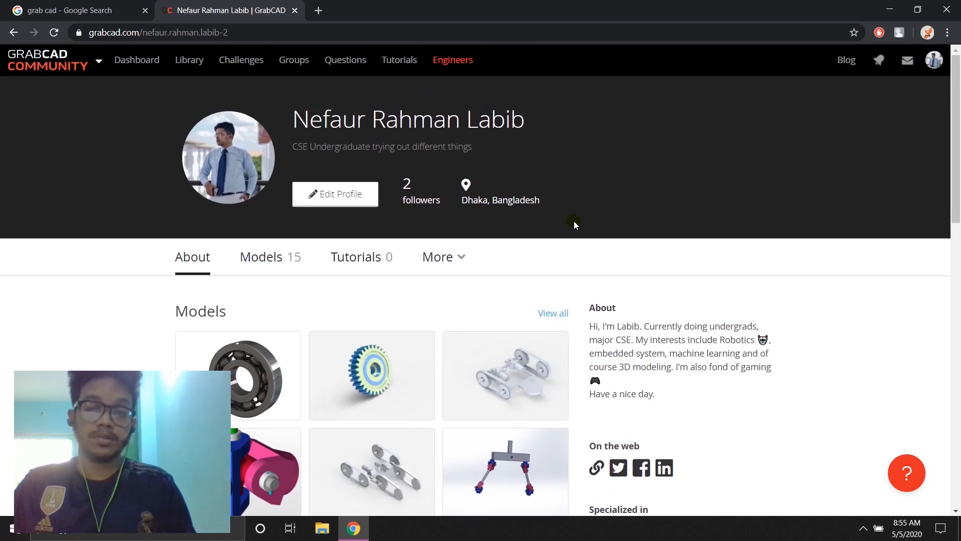
{"action": "mouse_move", "coordinate": [854, 84]}
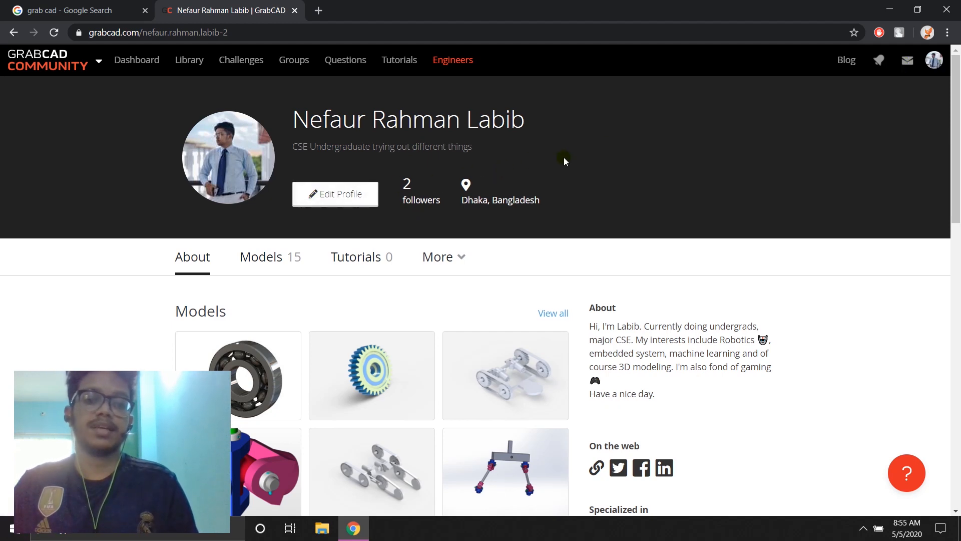
{"action": "mouse_move", "coordinate": [279, 163]}
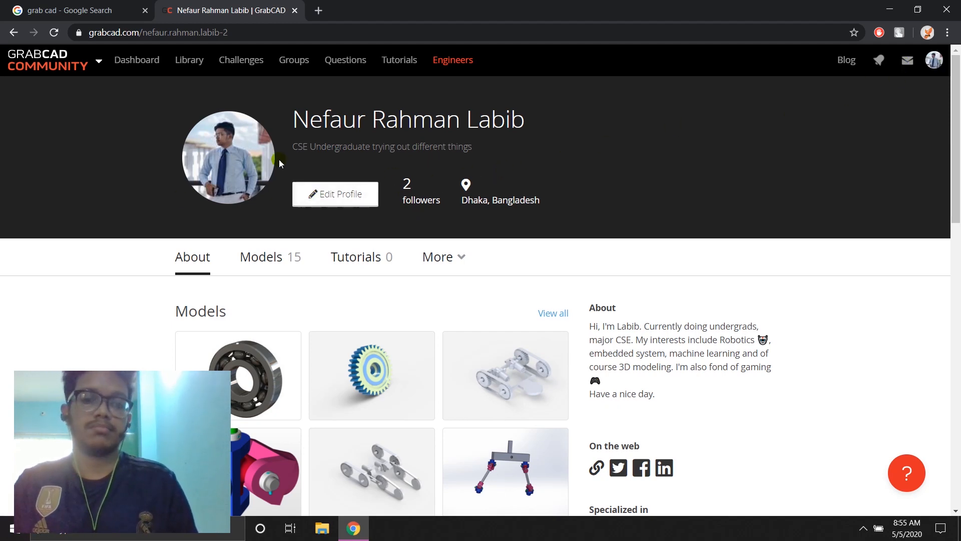
{"action": "scroll", "scroll_direction": "down", "scroll_amount": 3}
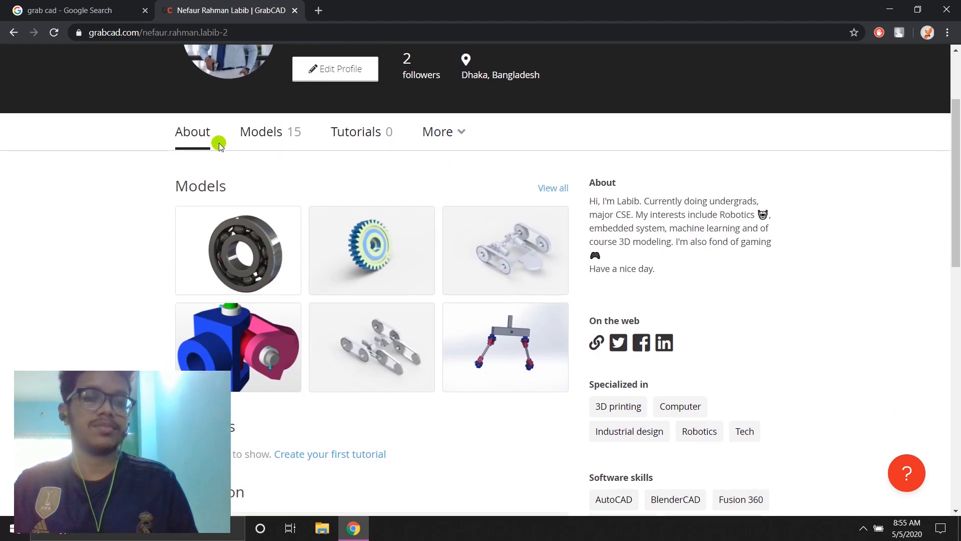
{"action": "left_click", "coordinate": [261, 131]}
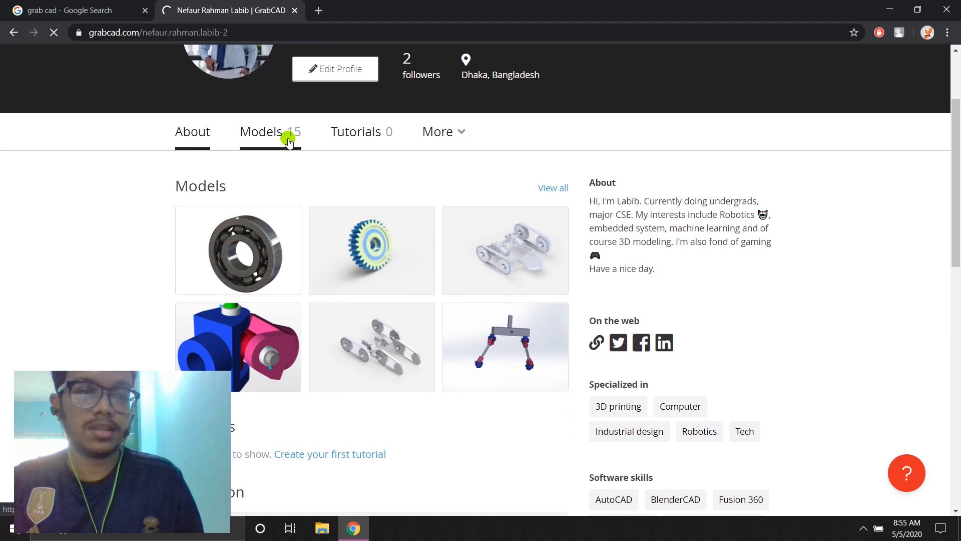
- Scroll through the uploaded models with their download counts
{"action": "scroll", "scroll_direction": "down", "scroll_amount": 3}
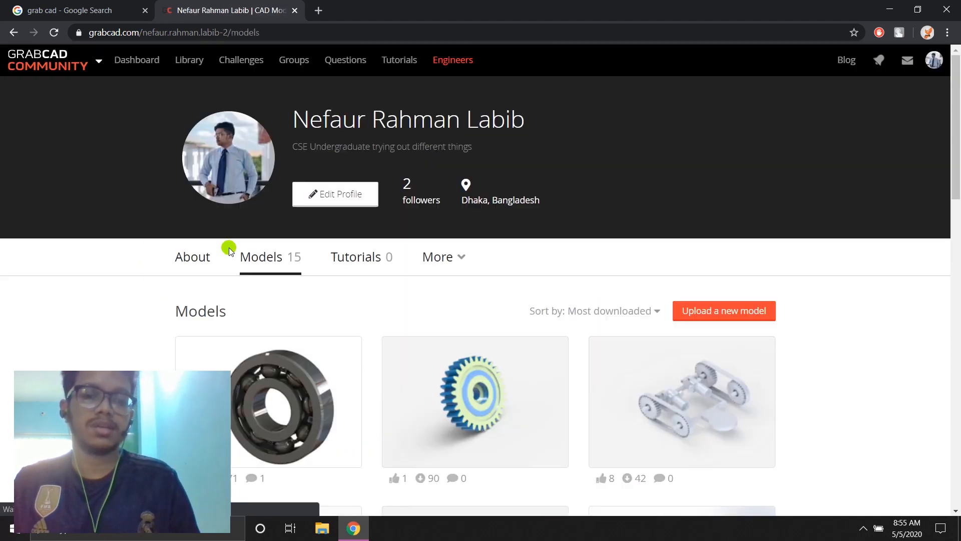
{"action": "scroll", "scroll_direction": "down", "scroll_amount": 3}
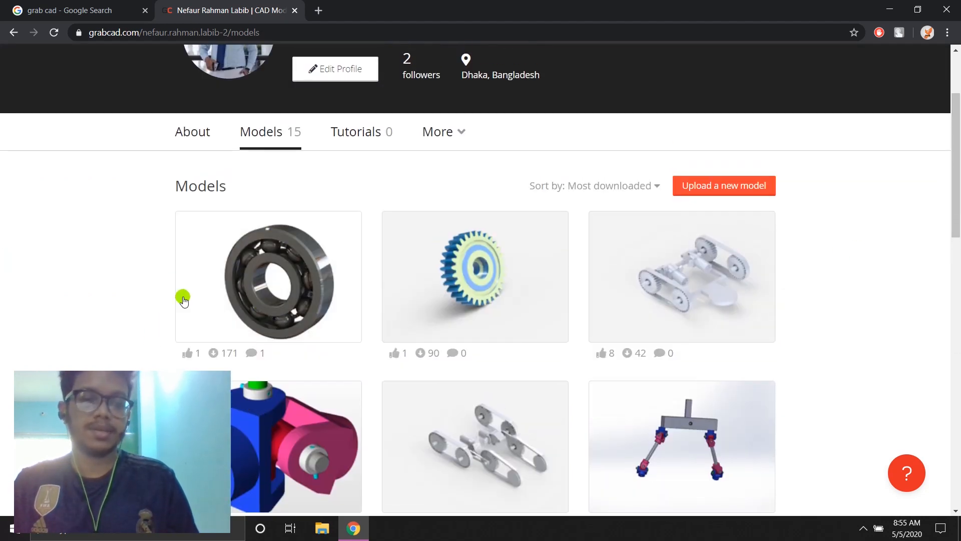
{"action": "scroll", "scroll_direction": "down", "scroll_amount": 3}
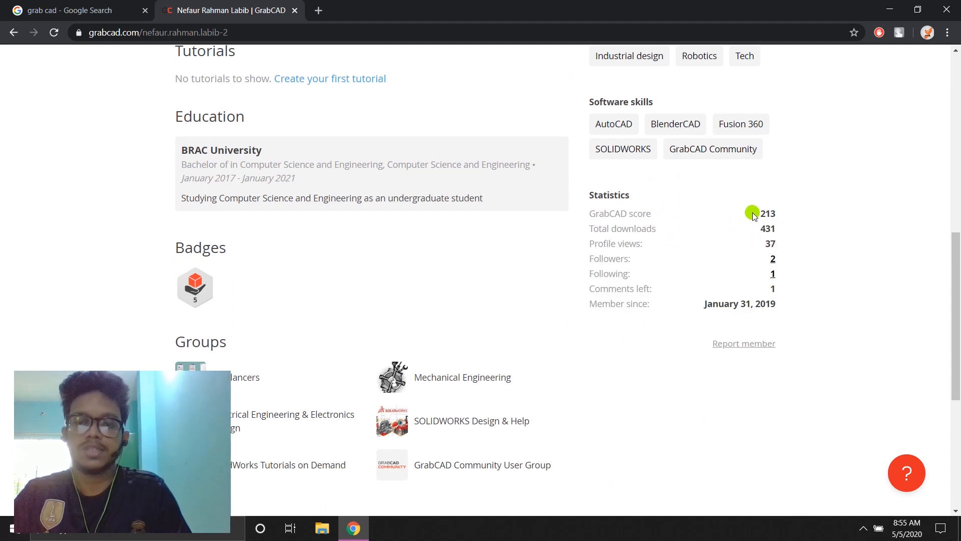
{"action": "mouse_move", "coordinate": [701, 245]}
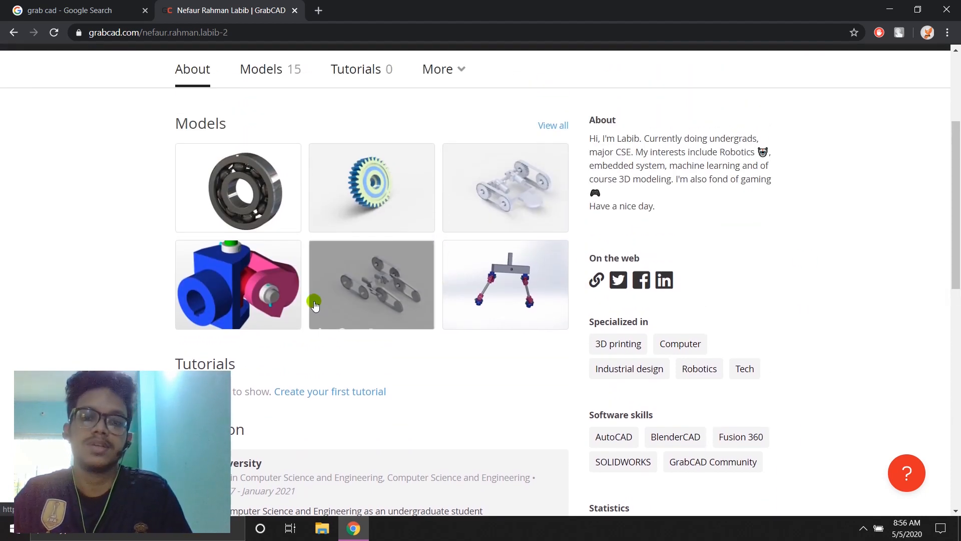
{"action": "mouse_move", "coordinate": [19, 187]}
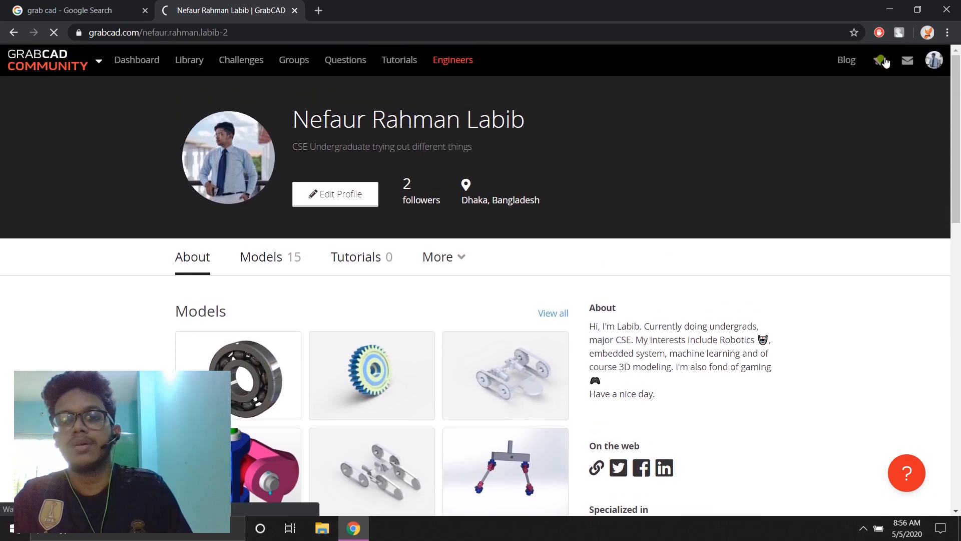
{"action": "left_click", "coordinate": [883, 59]}
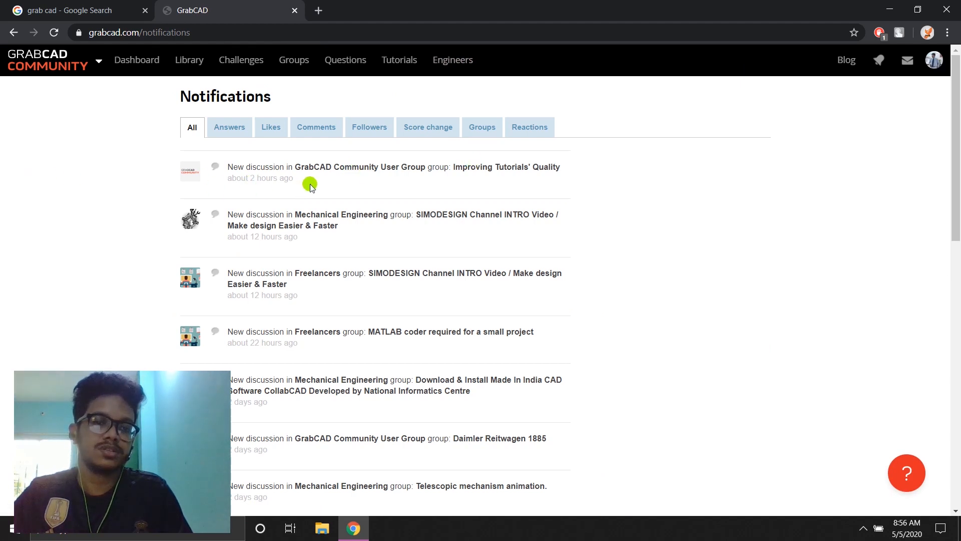
{"action": "scroll", "scroll_direction": "down", "scroll_amount": 3}
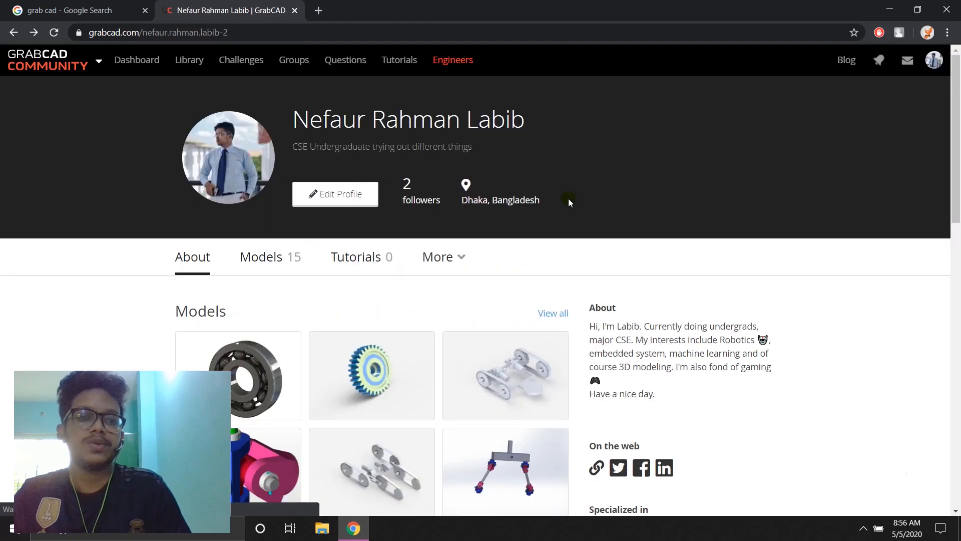
{"action": "scroll", "scroll_direction": "down", "scroll_amount": 3}
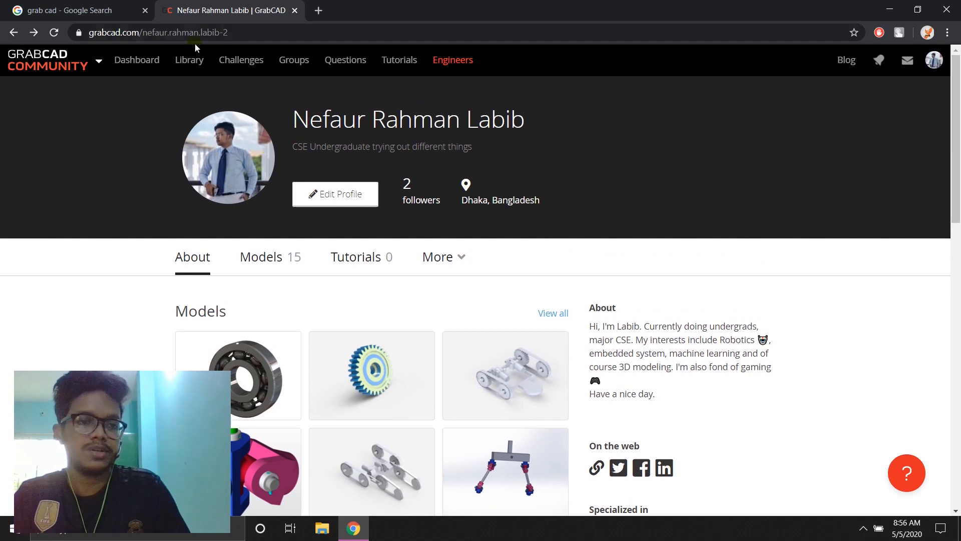
{"action": "mouse_move", "coordinate": [379, 166]}
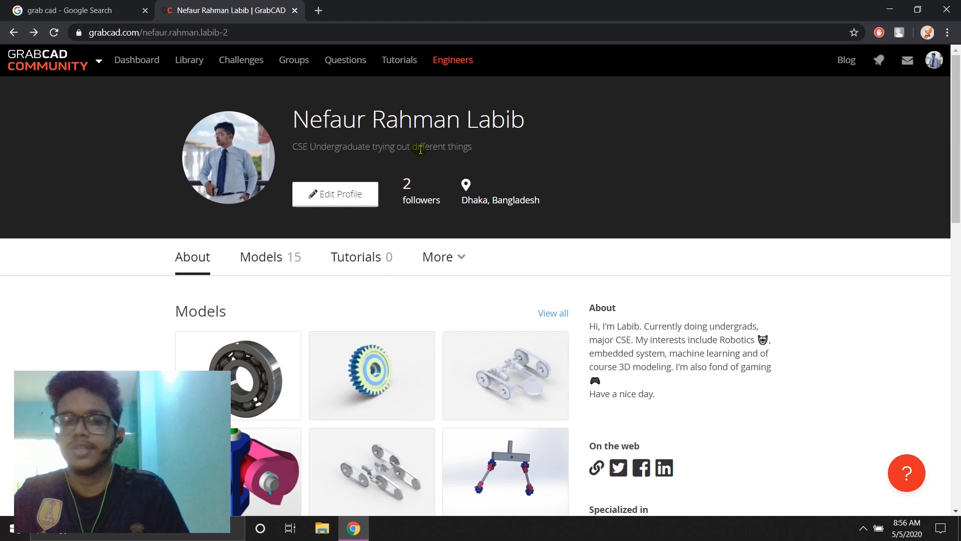
{"action": "mouse_move", "coordinate": [552, 155]}
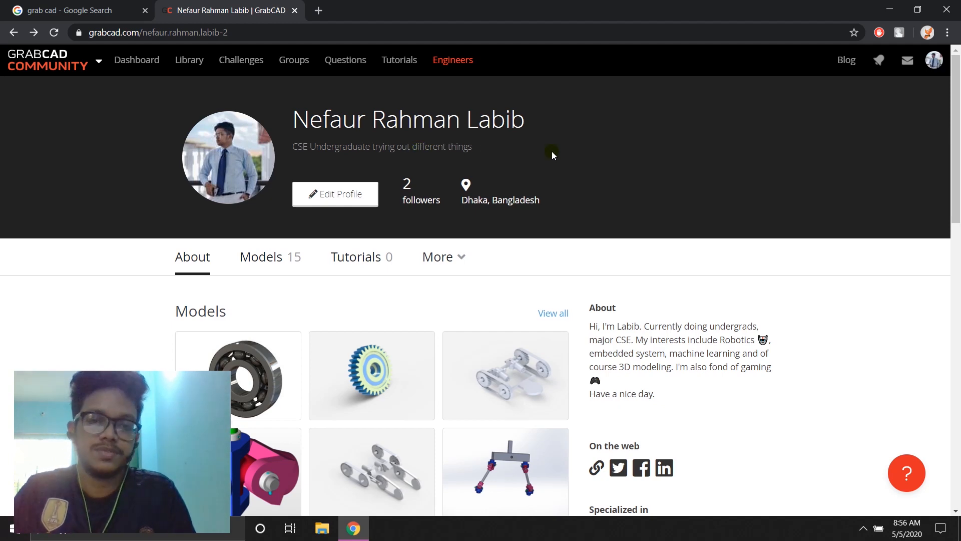